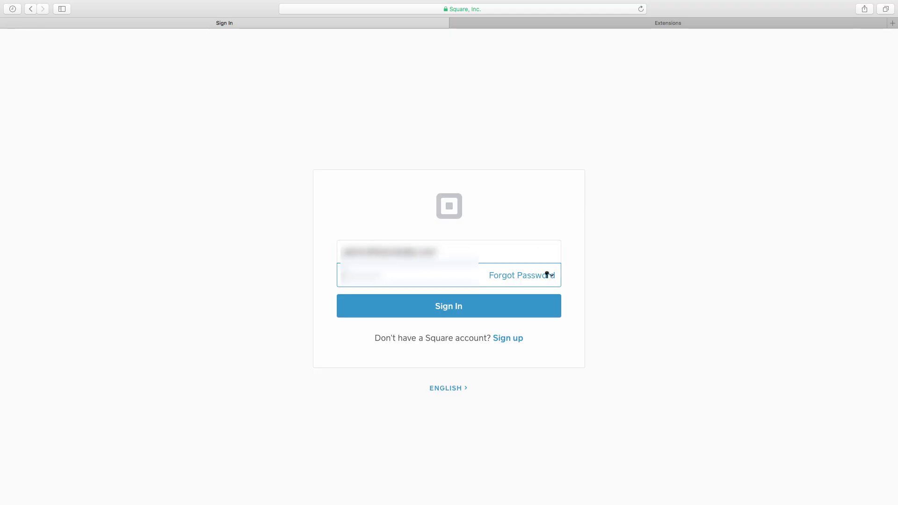
# - Sign in to the Square account and land on the My Apps dashboard
pyautogui.click(448, 305)
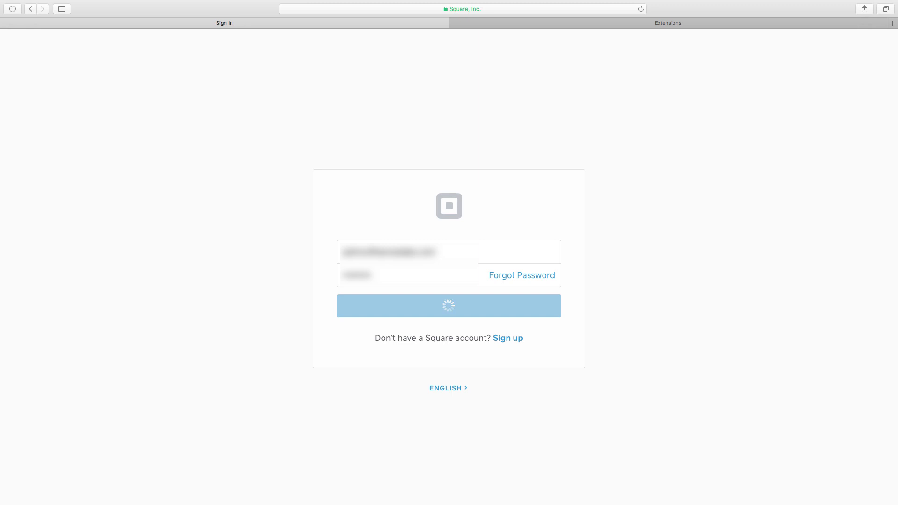
pyautogui.click(448, 305)
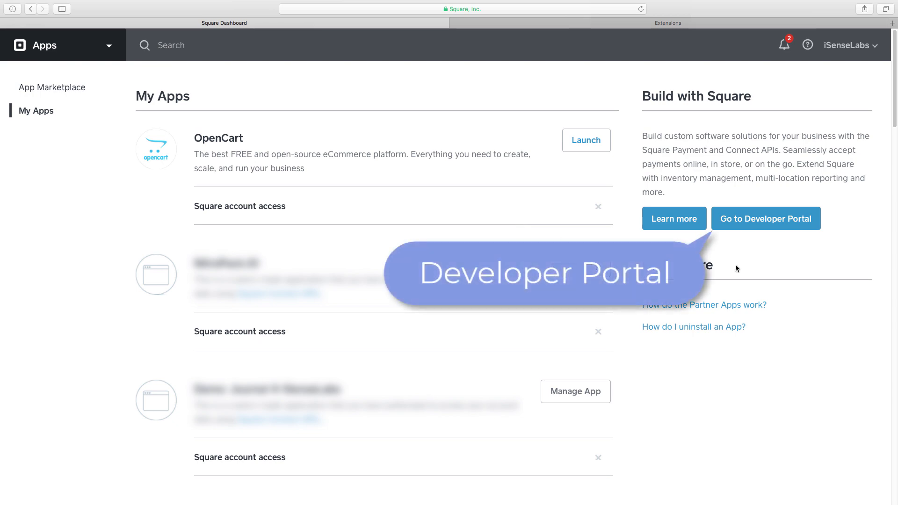
# - Create a new named application in the Square Developer Portal and reach its Credentials page
pyautogui.click(765, 218)
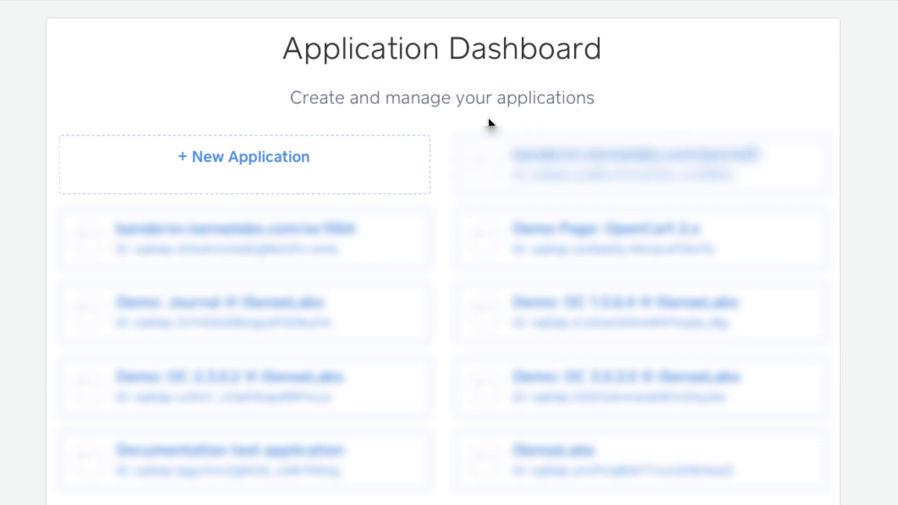
pyautogui.click(243, 156)
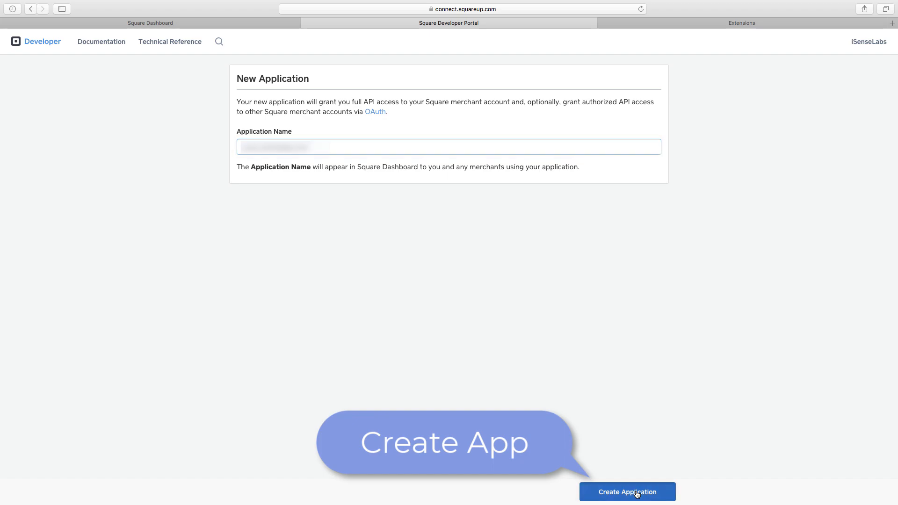
pyautogui.click(627, 491)
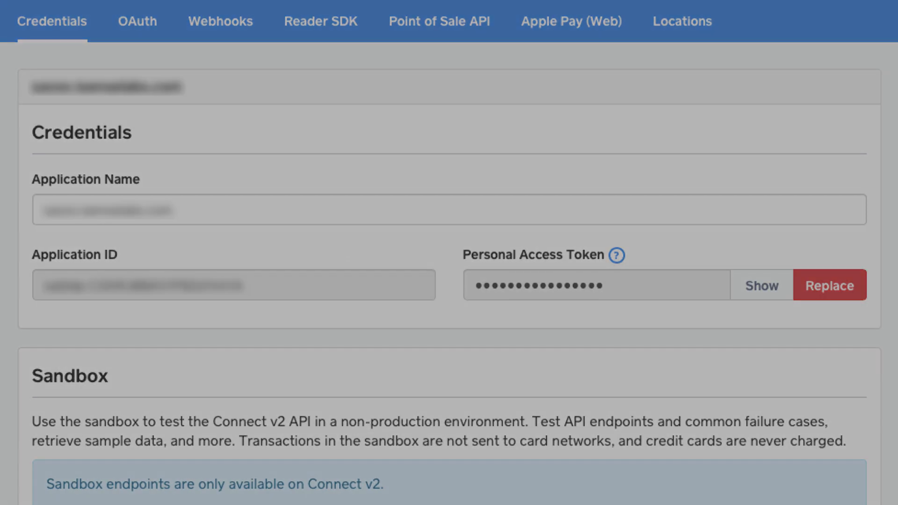
# - Install the Square payment extension from the Payments list and reach its edit page
pyautogui.click(741, 23)
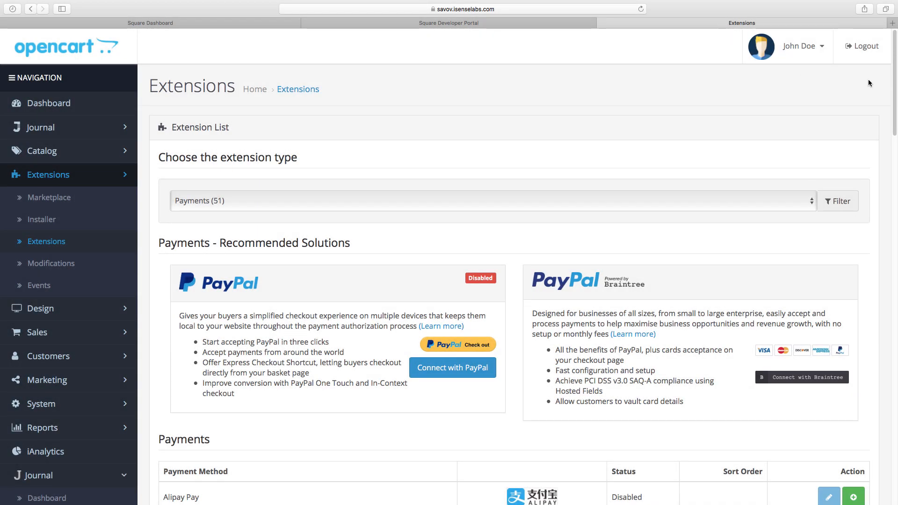
pyautogui.scroll(-3)
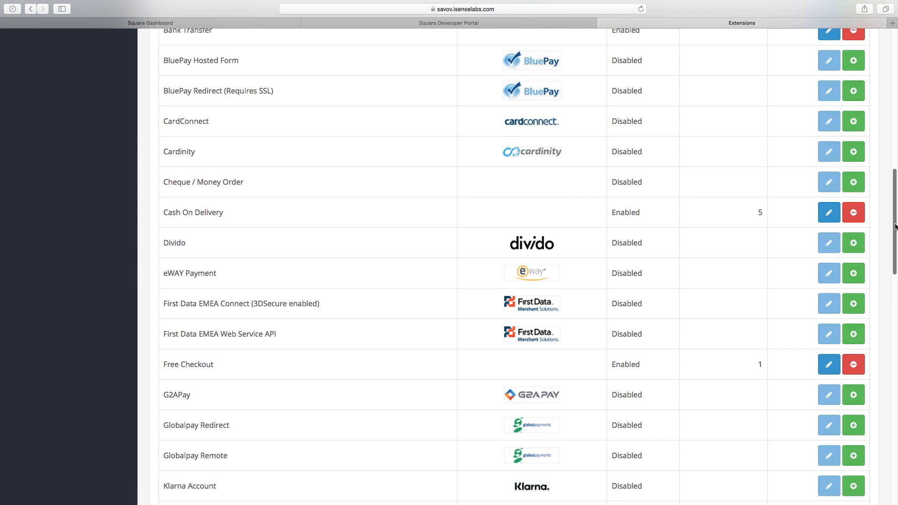
pyautogui.scroll(-3)
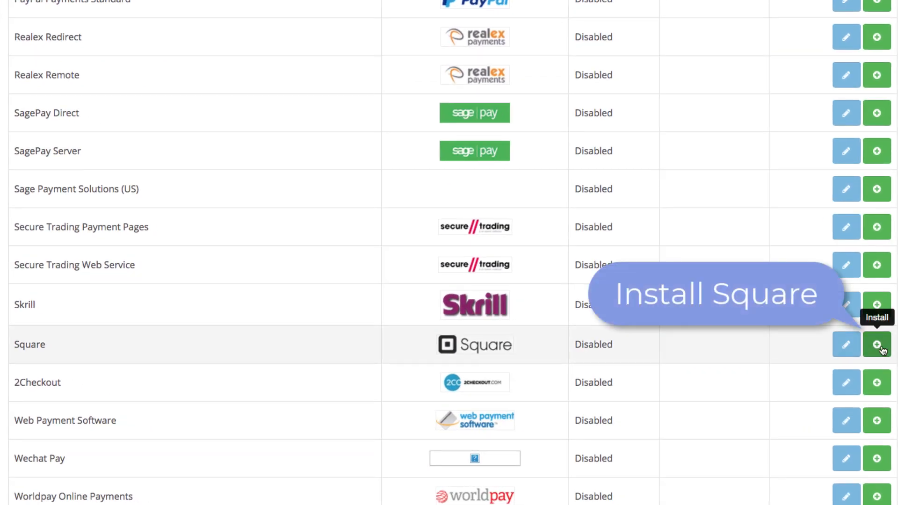
pyautogui.click(876, 344)
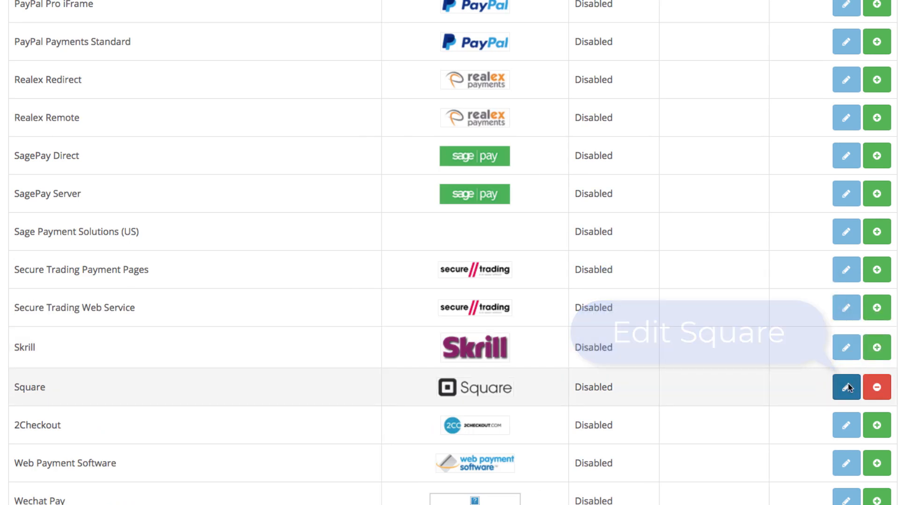
pyautogui.click(845, 387)
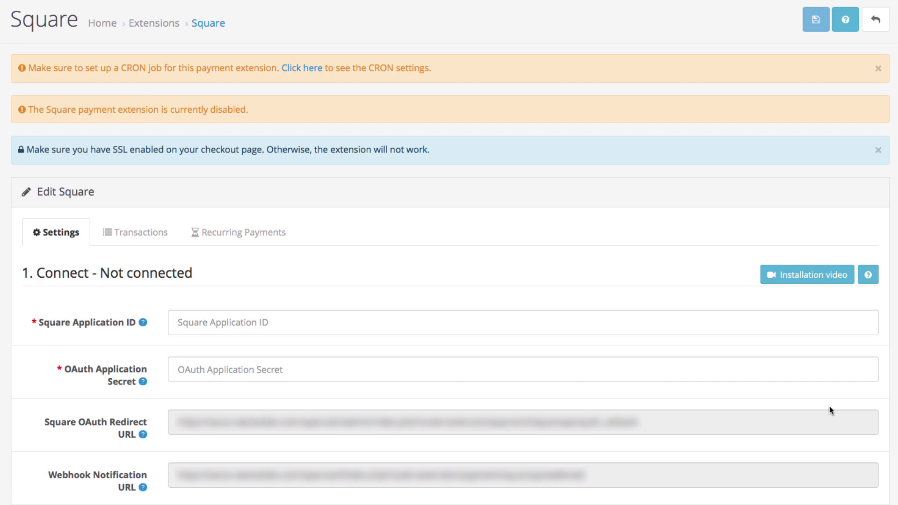
# - Review the fields on the Edit Square settings form before returning to the developer portal
pyautogui.scroll(-3)
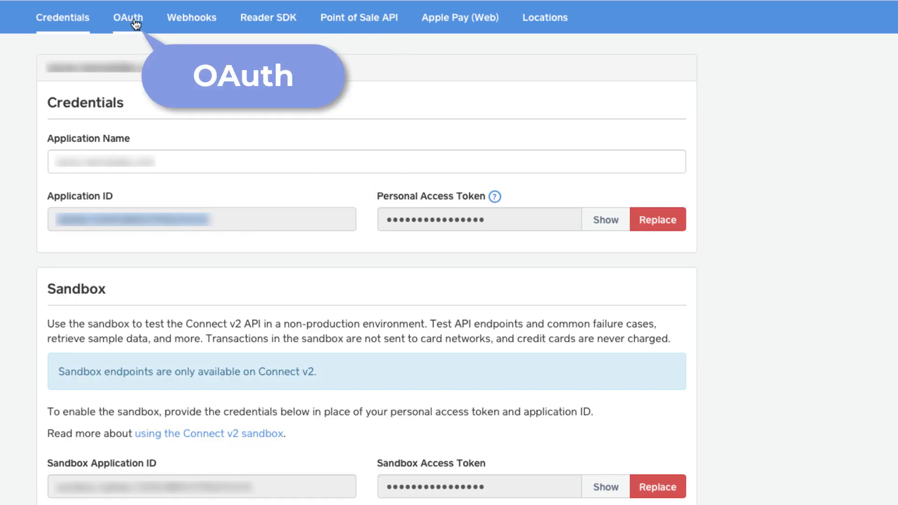
# - Reveal the Application Secret for OpenCart and set the application's OAuth Redirect URL
pyautogui.click(128, 16)
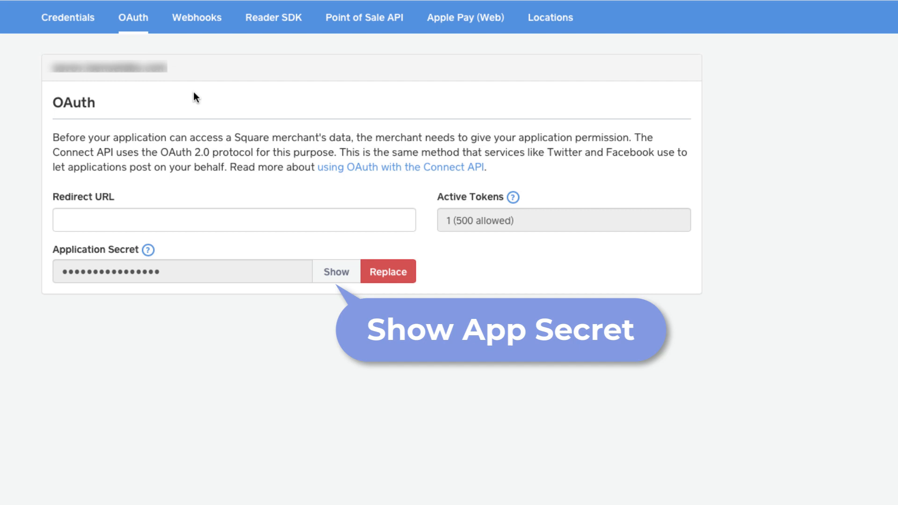
pyautogui.click(335, 271)
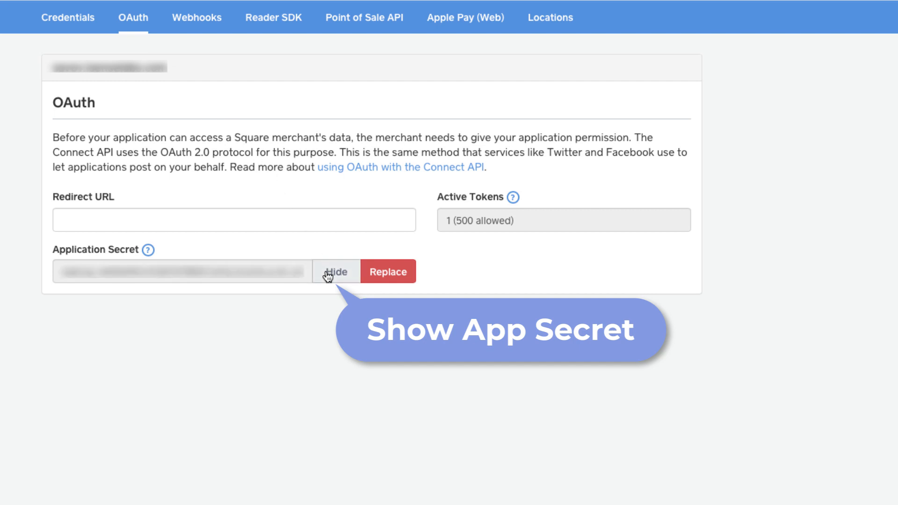
pyautogui.click(336, 271)
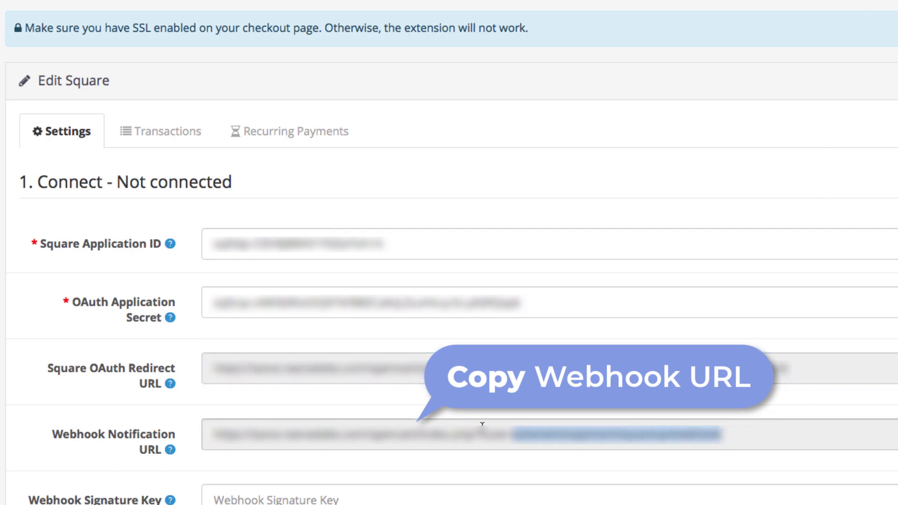
pyautogui.tripleClick(401, 435)
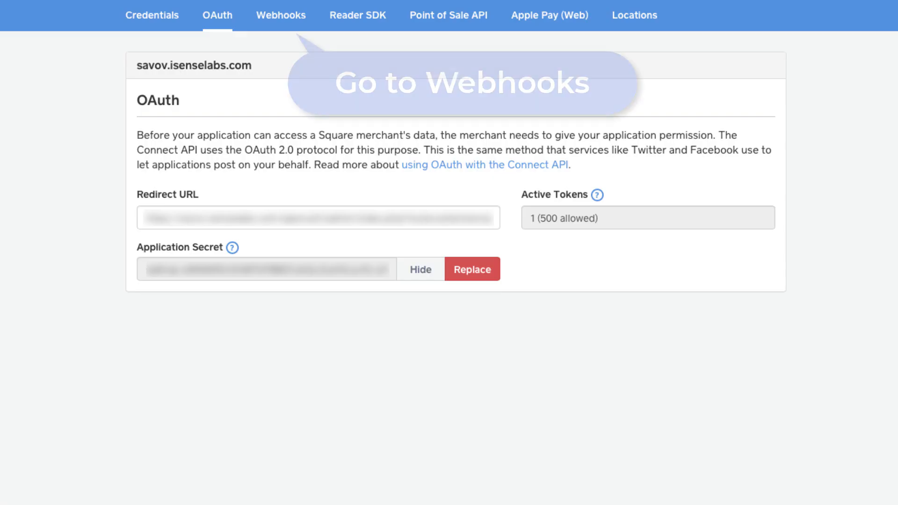
# - Enable webhooks with a notification URL, save, and reveal the webhook Signature Key
pyautogui.click(280, 16)
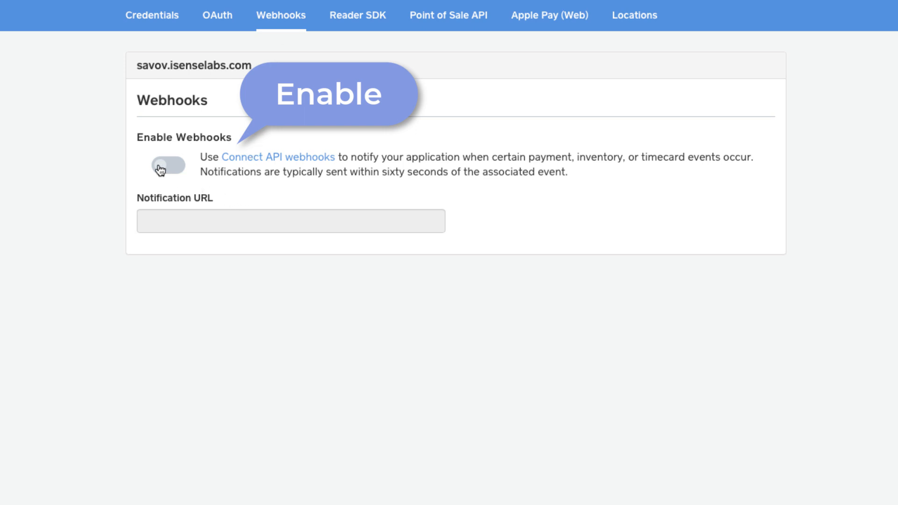
pyautogui.click(168, 164)
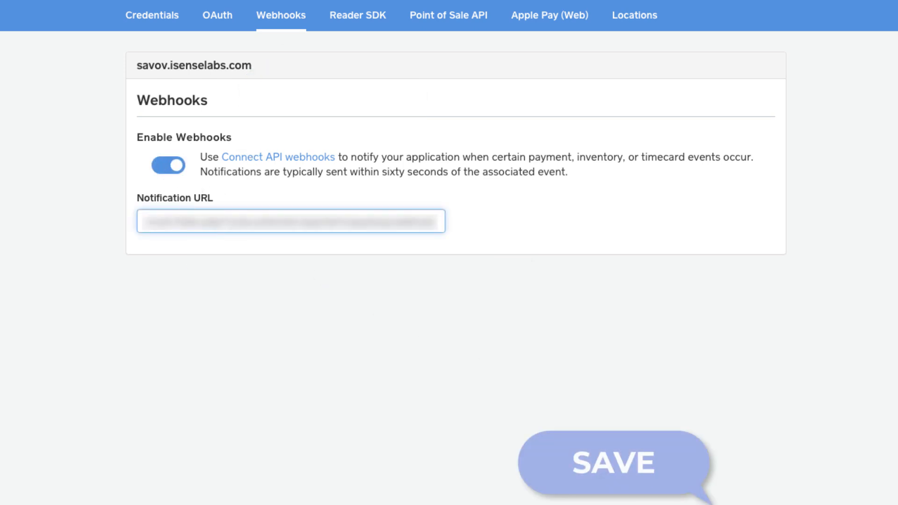
pyautogui.click(612, 463)
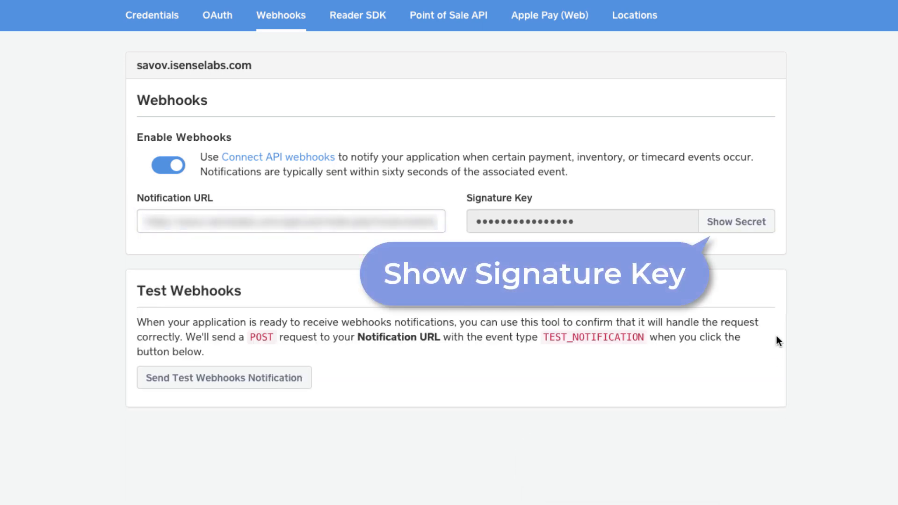
pyautogui.click(736, 220)
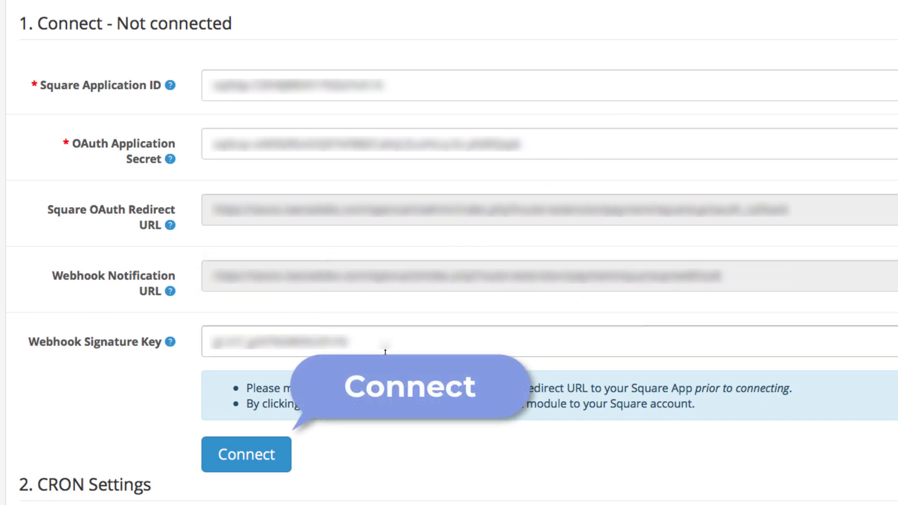
# - Connect the extension to Square, signing in so the status reads Connected
pyautogui.click(246, 455)
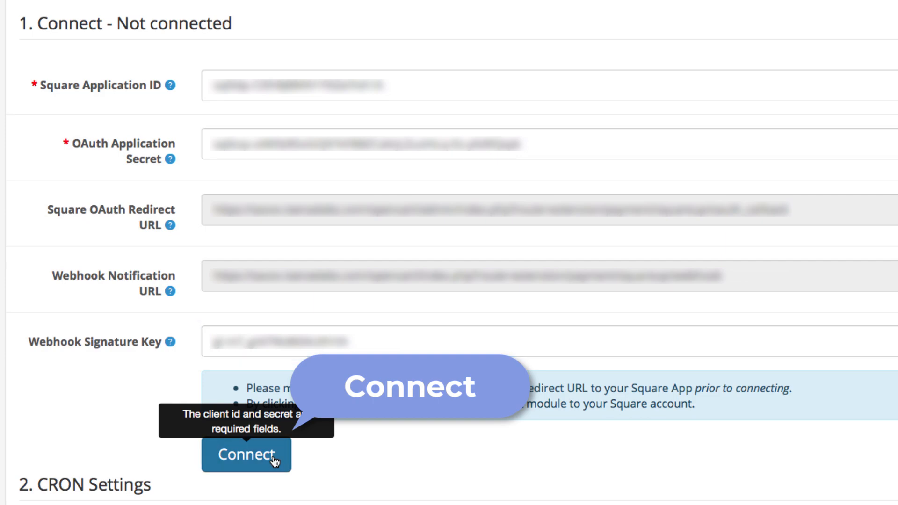
pyautogui.click(245, 455)
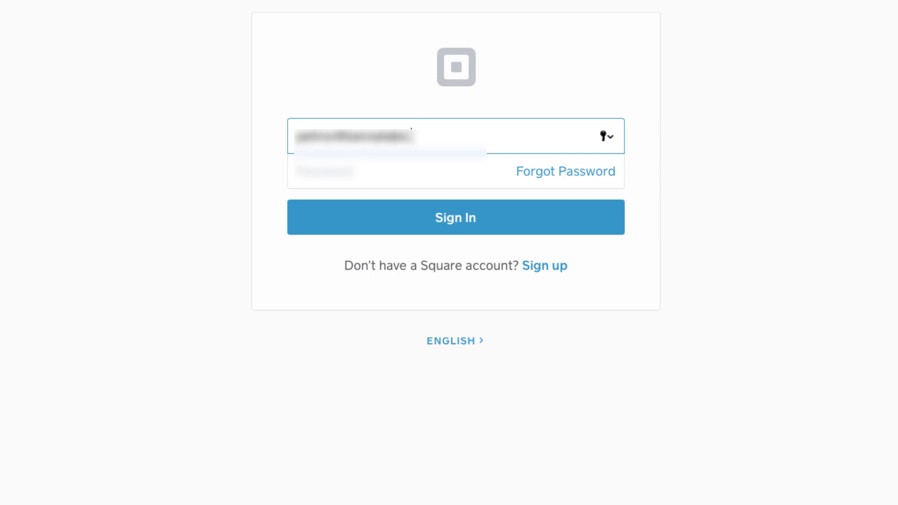
pyautogui.click(456, 217)
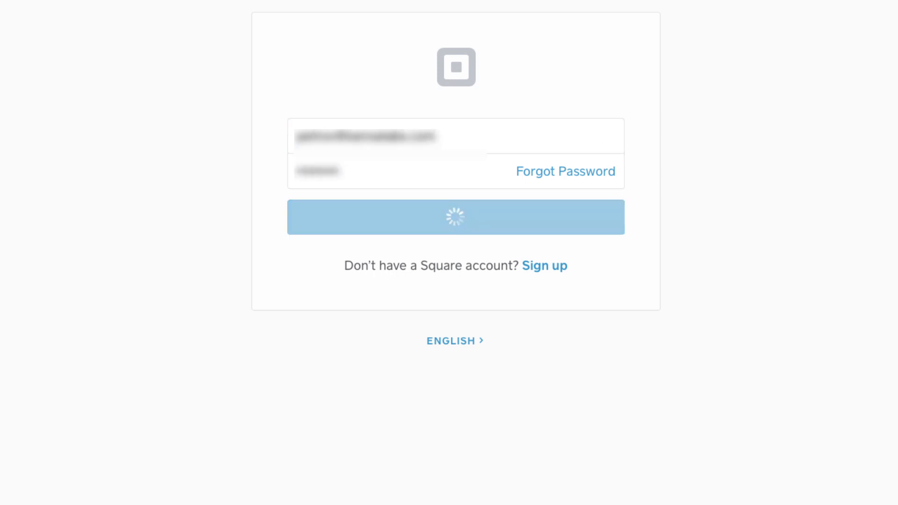
pyautogui.click(456, 217)
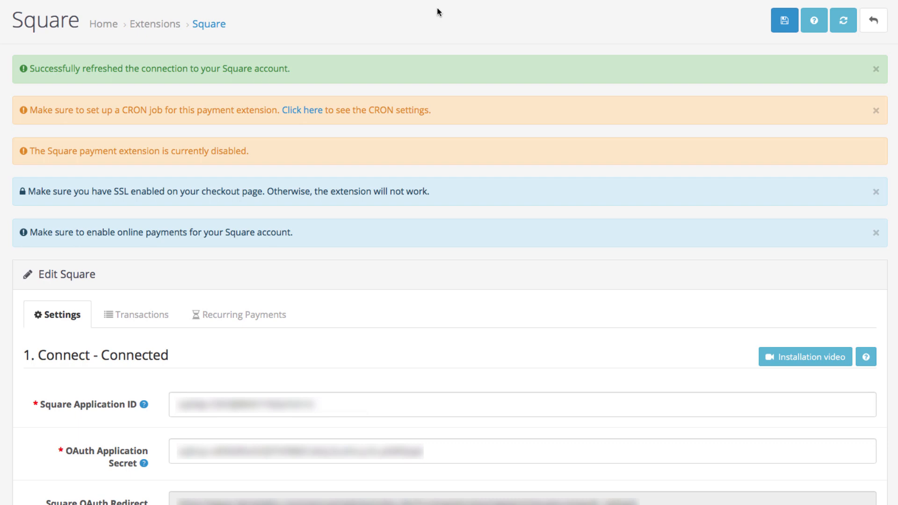
# - Set Extension Status to Enabled and save, which returns a form-errors warning
pyautogui.scroll(-3)
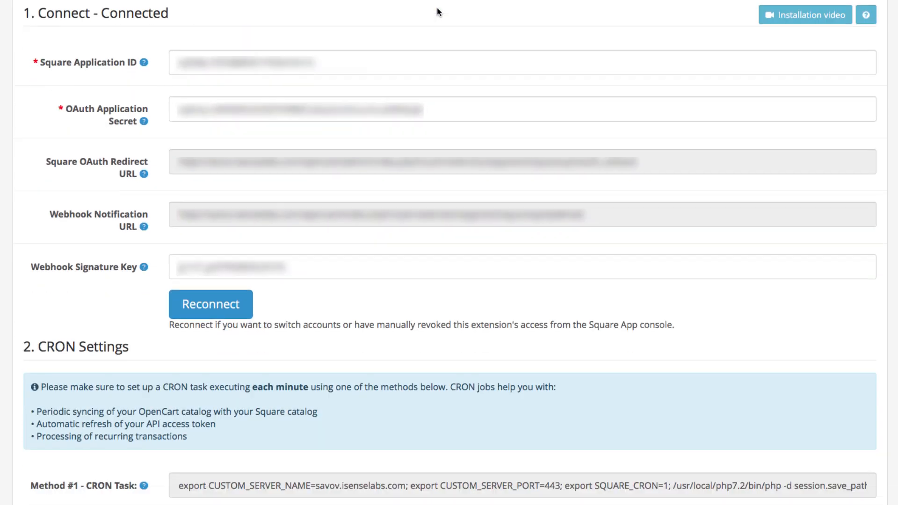
pyautogui.scroll(-3)
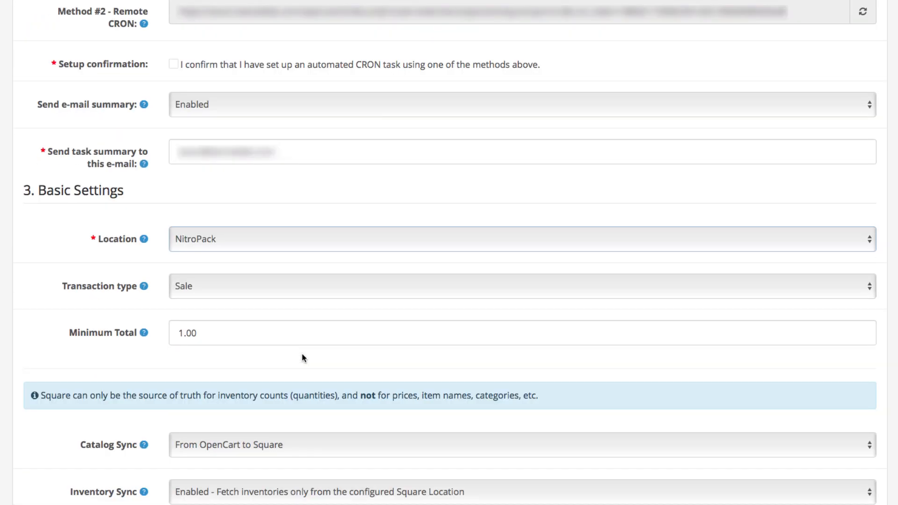
pyautogui.scroll(-3)
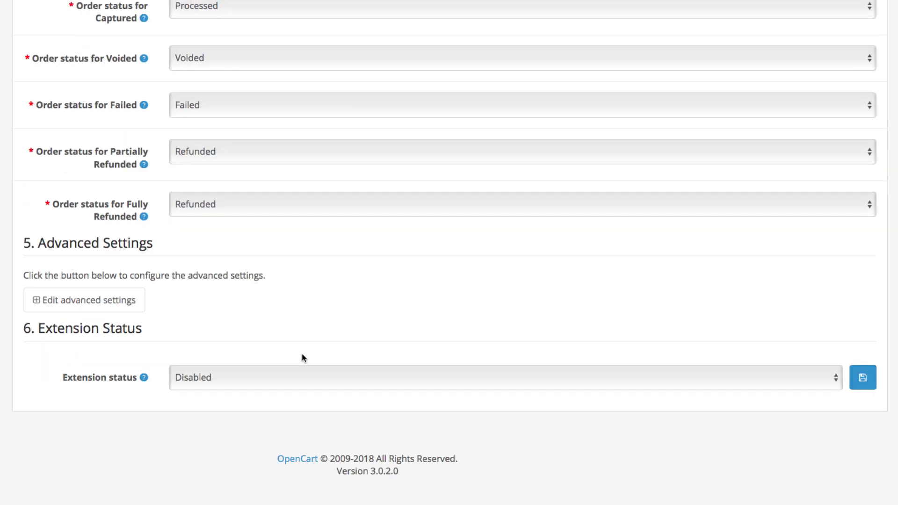
pyautogui.click(506, 377)
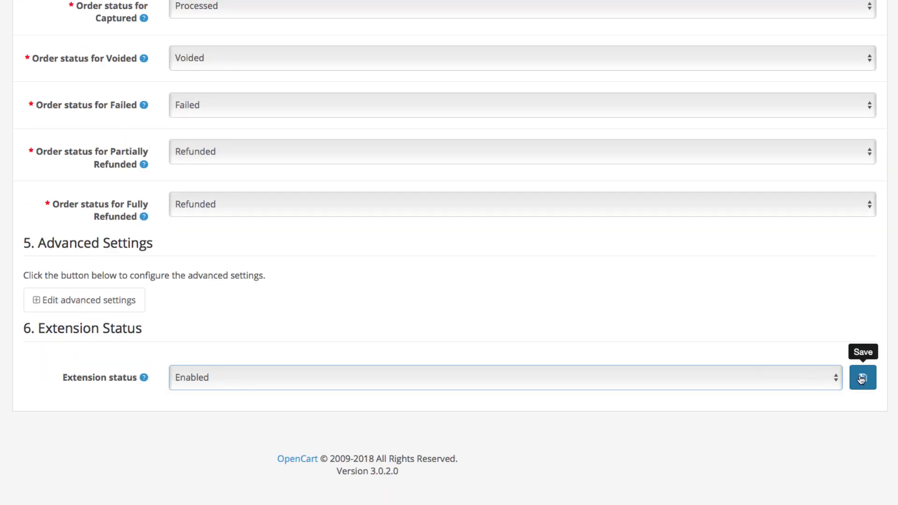
pyautogui.click(863, 377)
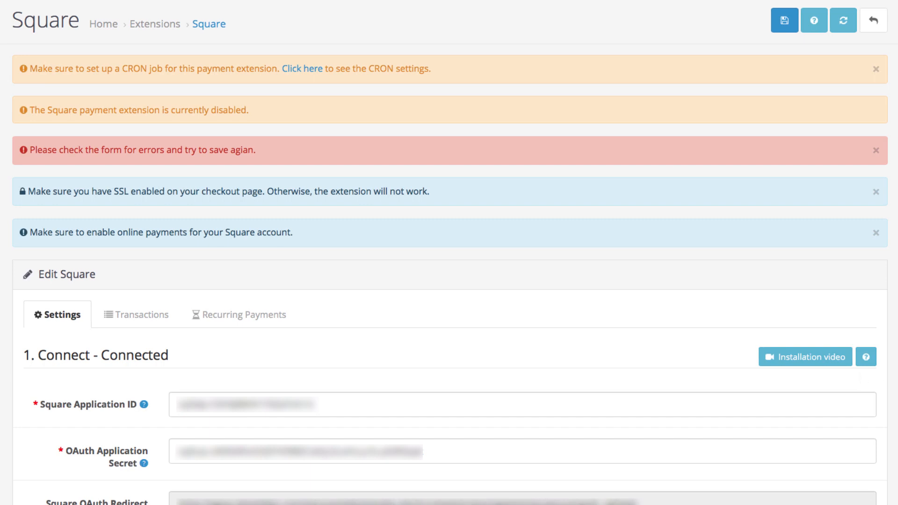
pyautogui.moveTo(564, 315)
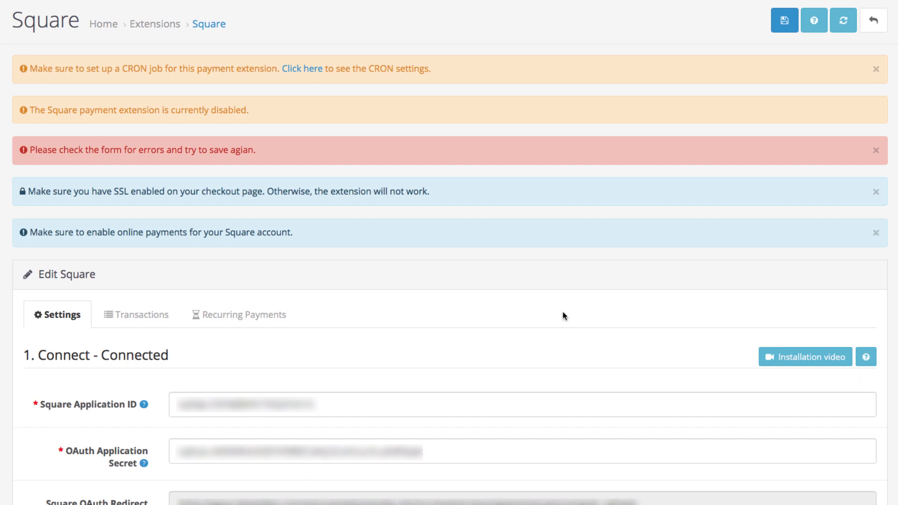
# - Tick the CRON setup confirmation and save the Square module successfully
pyautogui.scroll(-3)
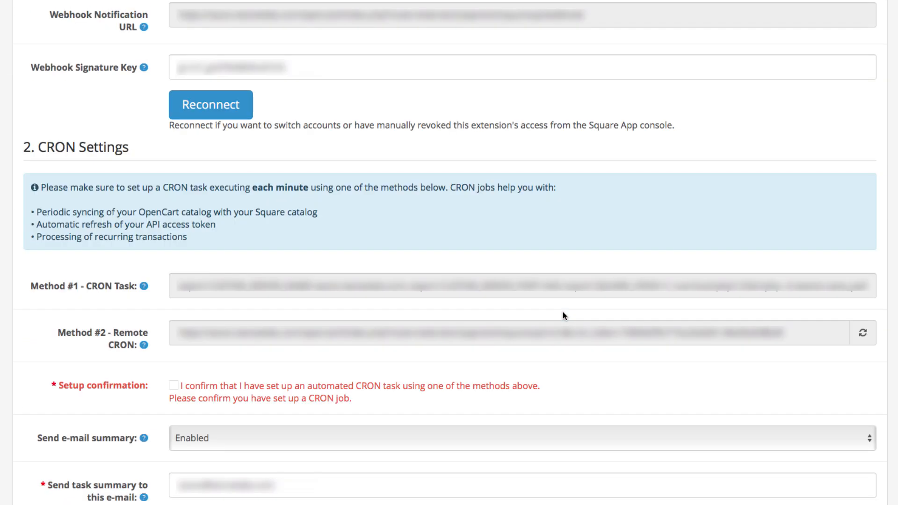
pyautogui.scroll(-3)
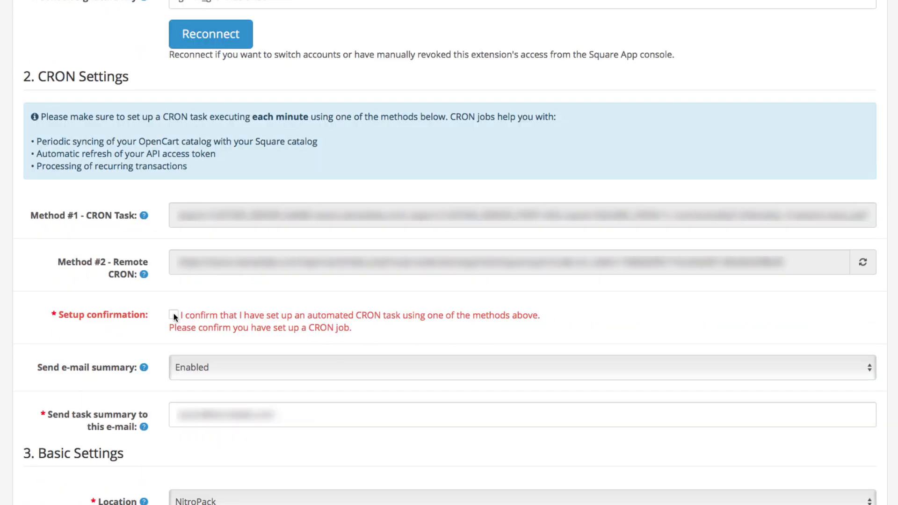
pyautogui.click(174, 315)
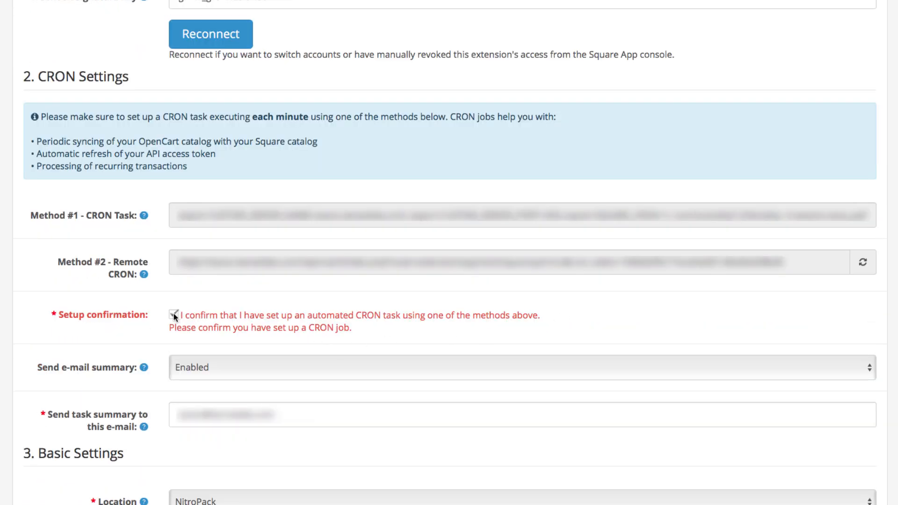
pyautogui.scroll(-3)
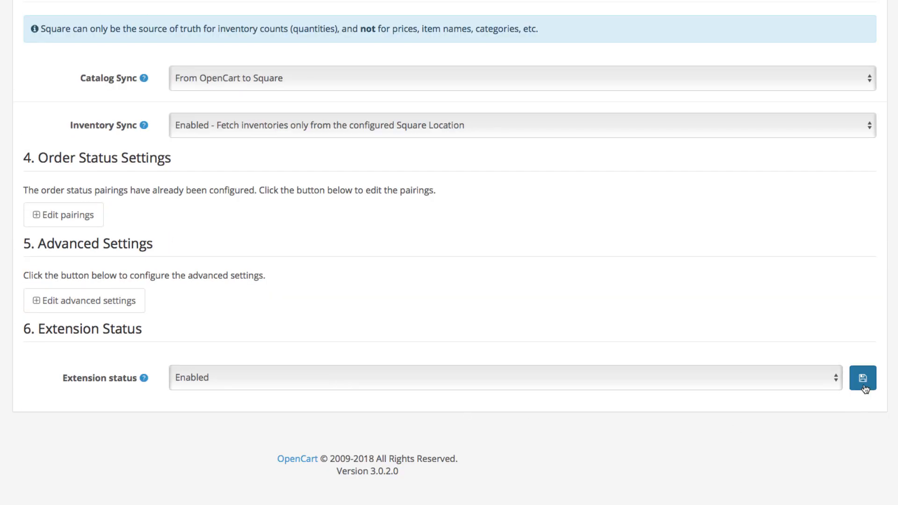
pyautogui.click(862, 377)
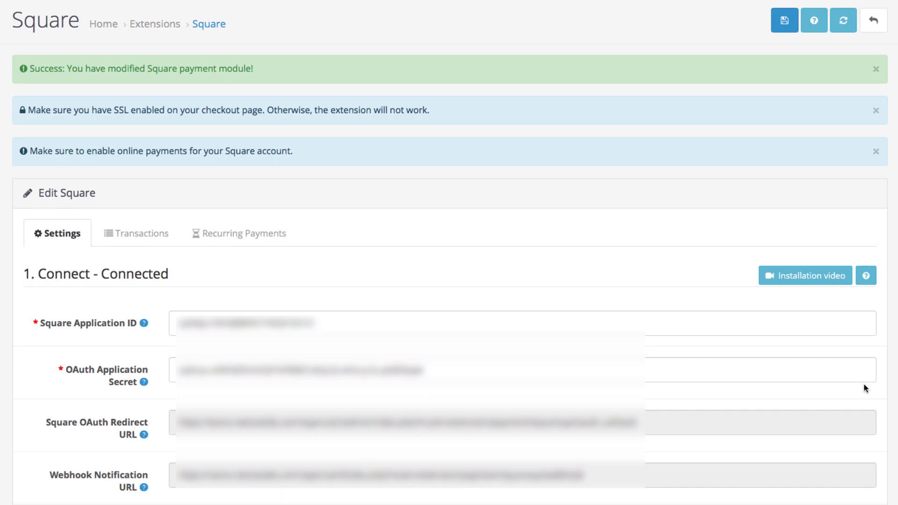